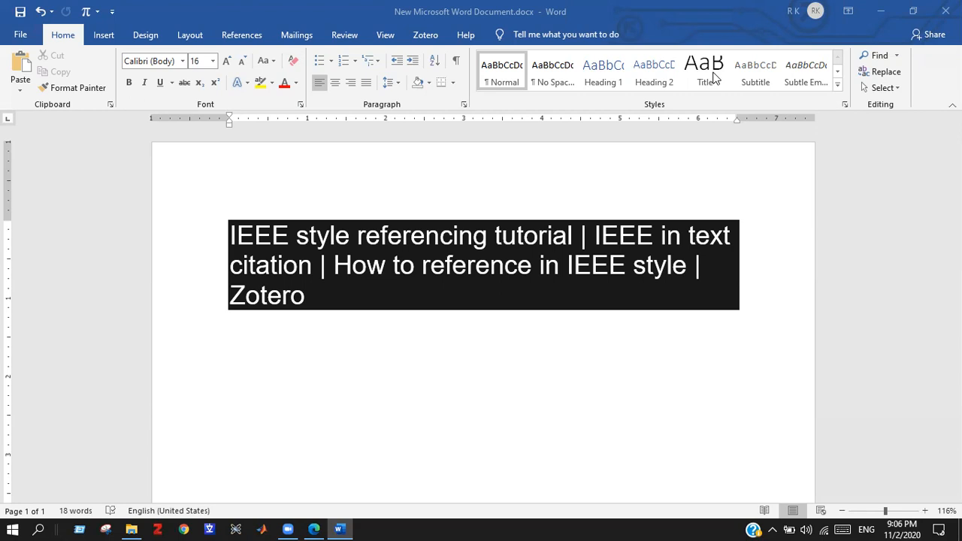
mouse_move(371, 395)
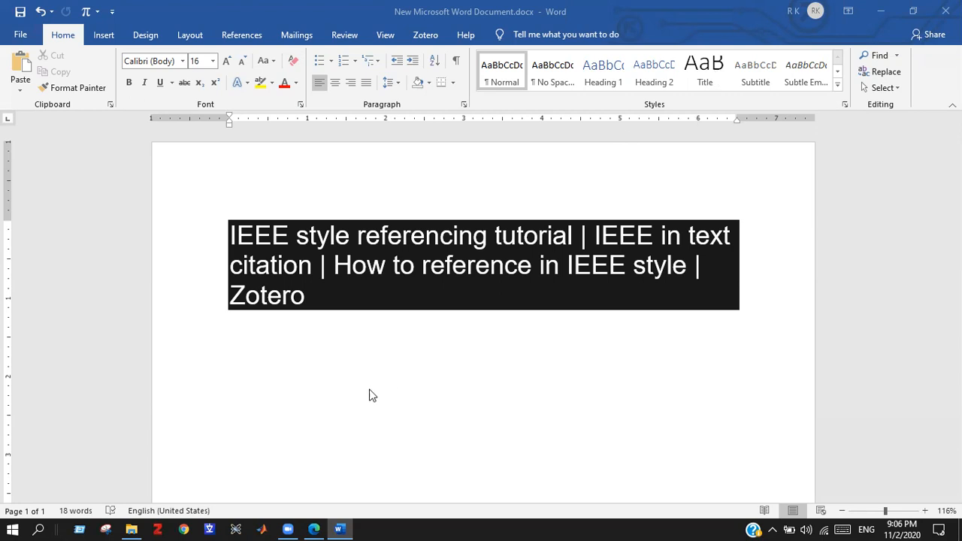
text(https://www.zotero.org/download/)
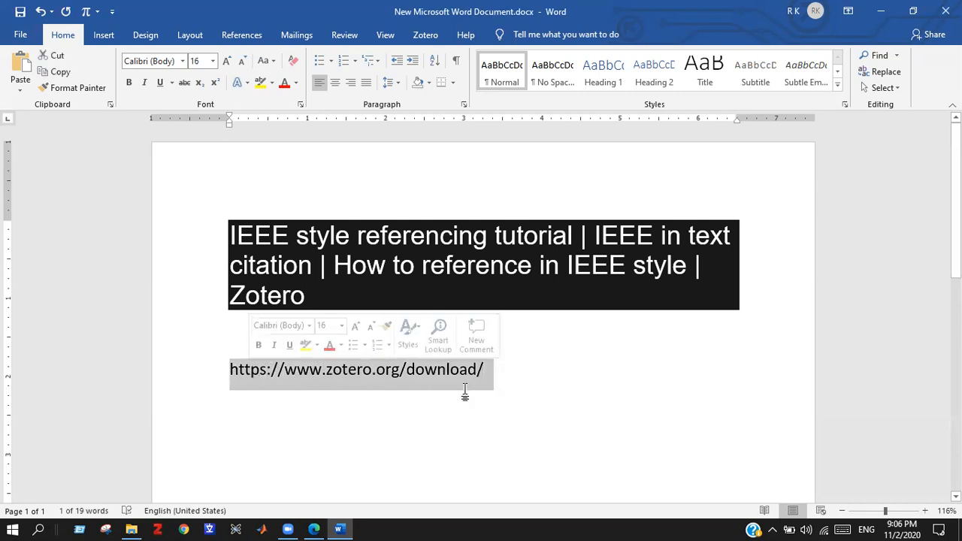
click(520, 365)
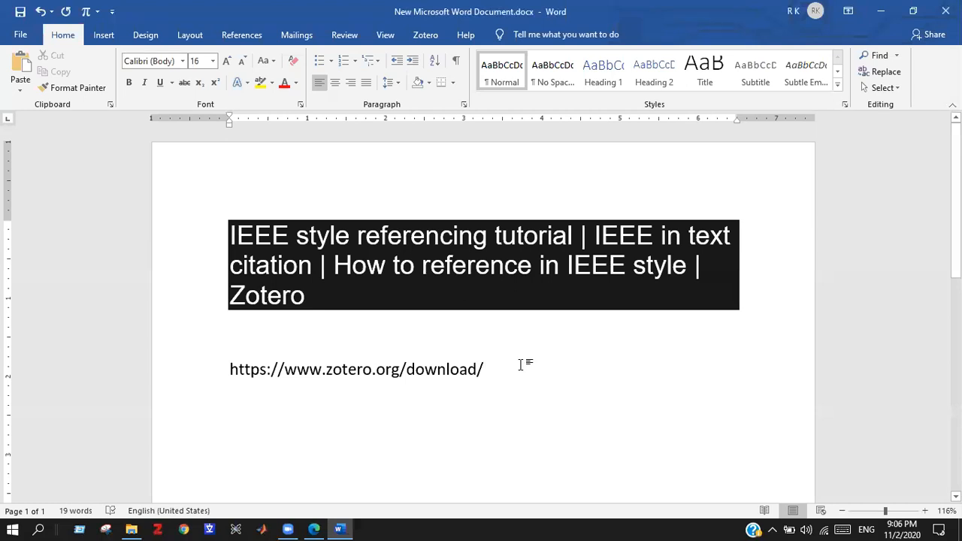
click(355, 370)
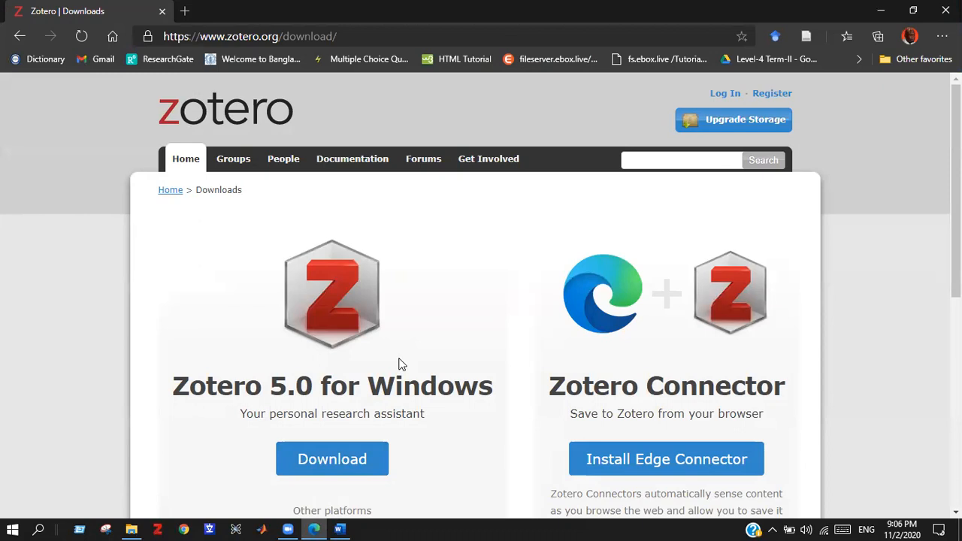
mouse_move(261, 388)
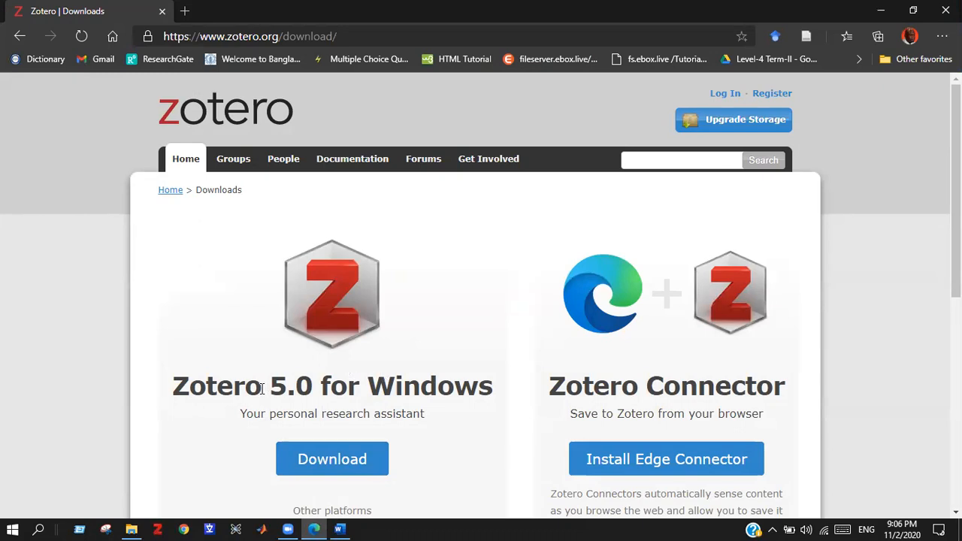
mouse_move(631, 399)
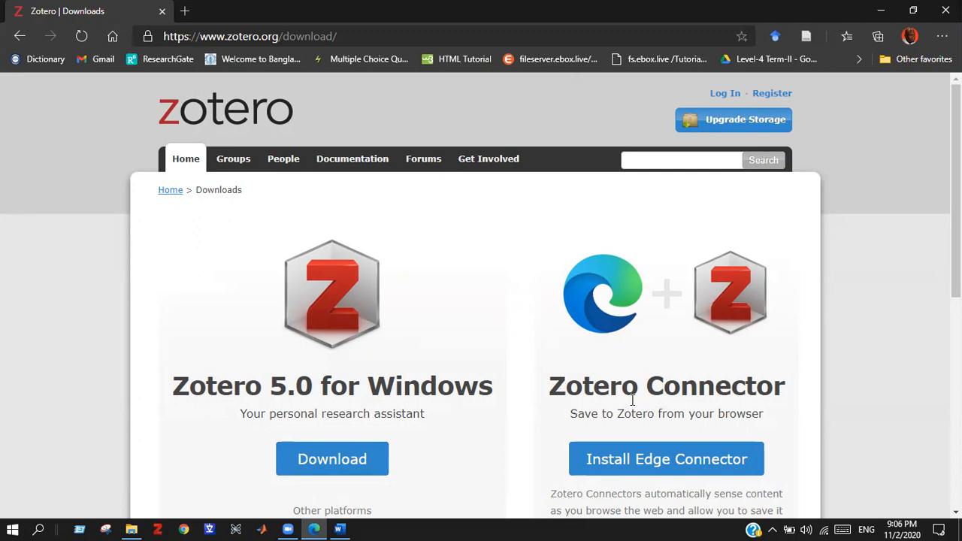
- Browse the Zotero downloads page down to Plugins and back, then switch to the Zotero app
scroll(down, 3)
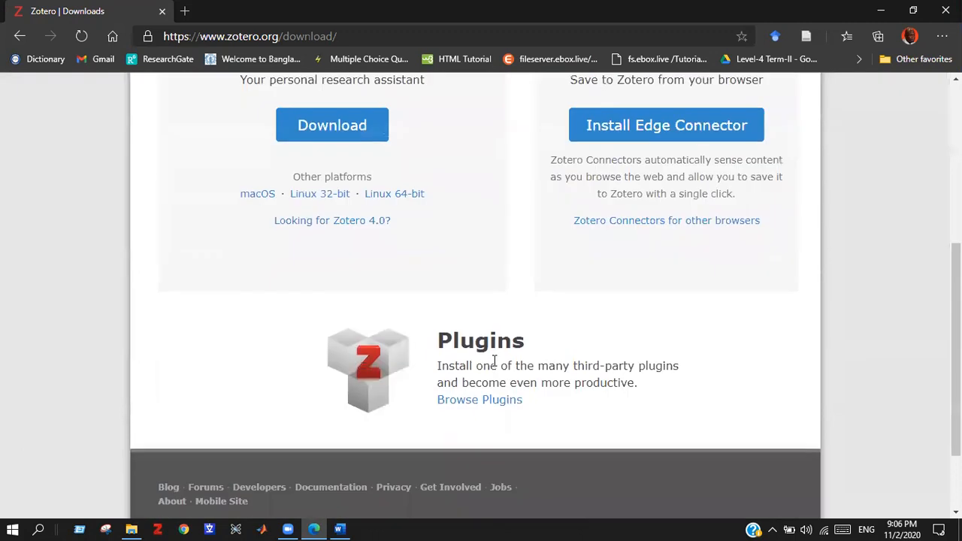
scroll(up, 3)
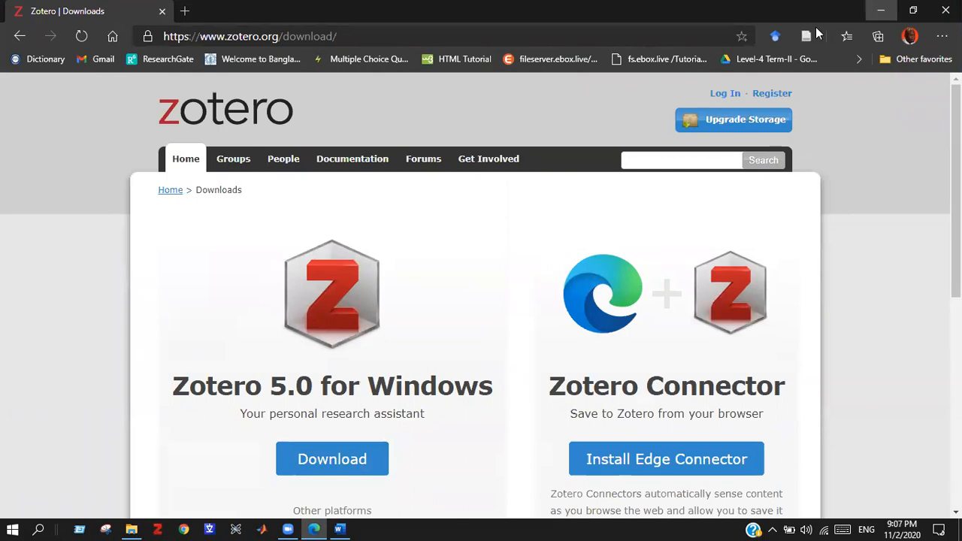
click(337, 527)
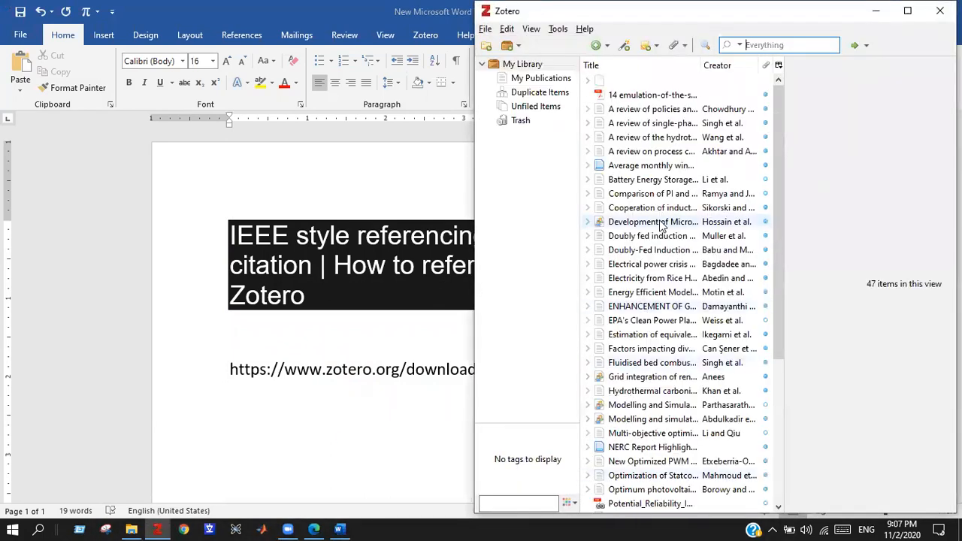
- Maximize the Zotero window so all 47 library items show full titles and creators
click(903, 15)
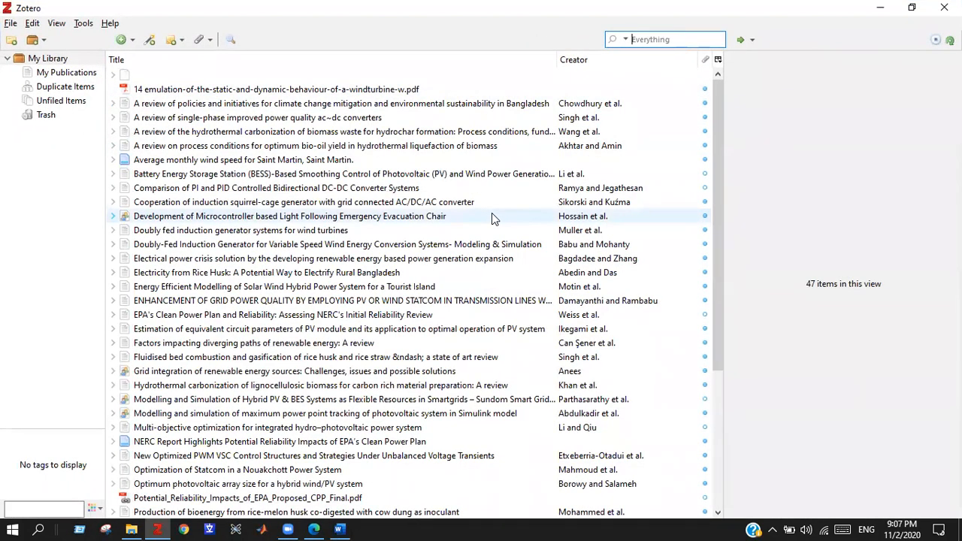
mouse_move(529, 174)
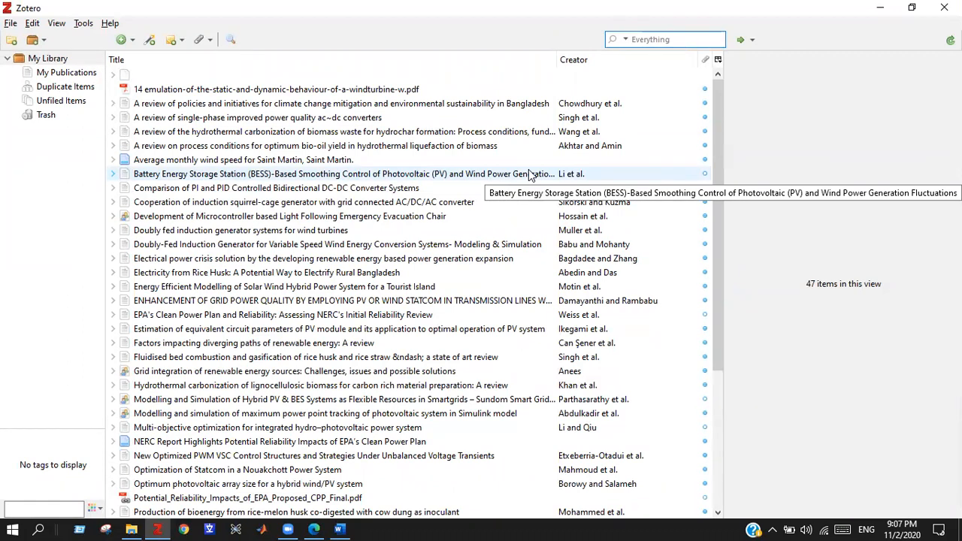
mouse_move(571, 30)
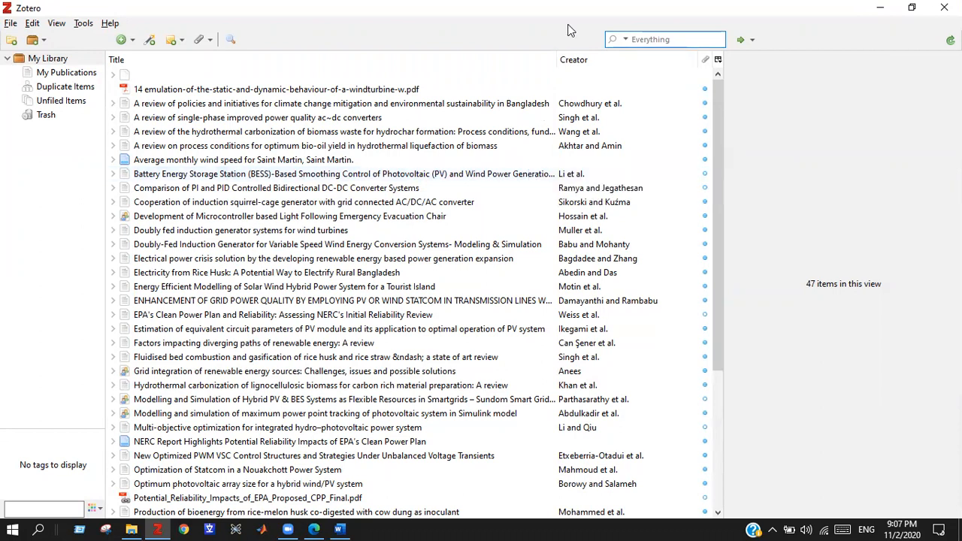
mouse_move(755, 6)
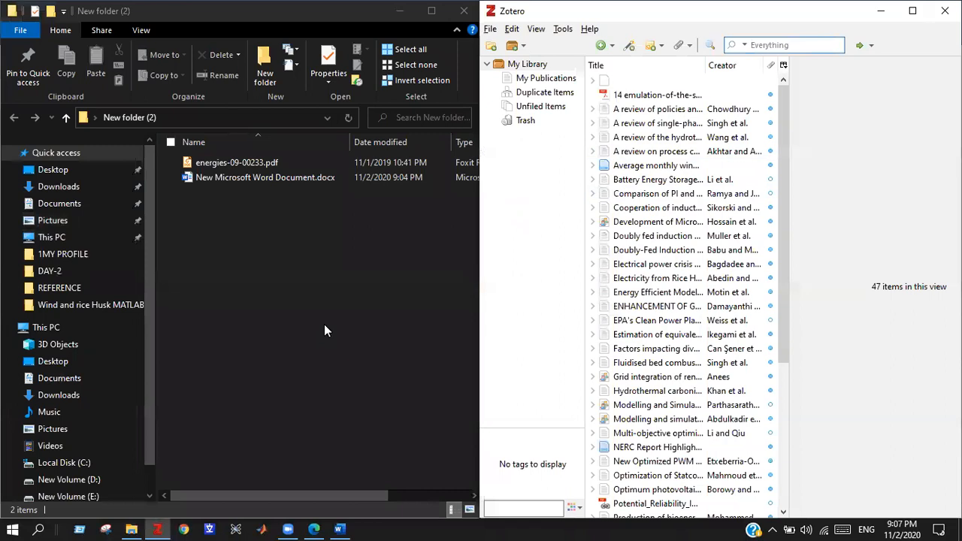
- Drag energies-09-00233.pdf from File Explorer into the library and select the retrieved D'Antona et al. article
click(238, 162)
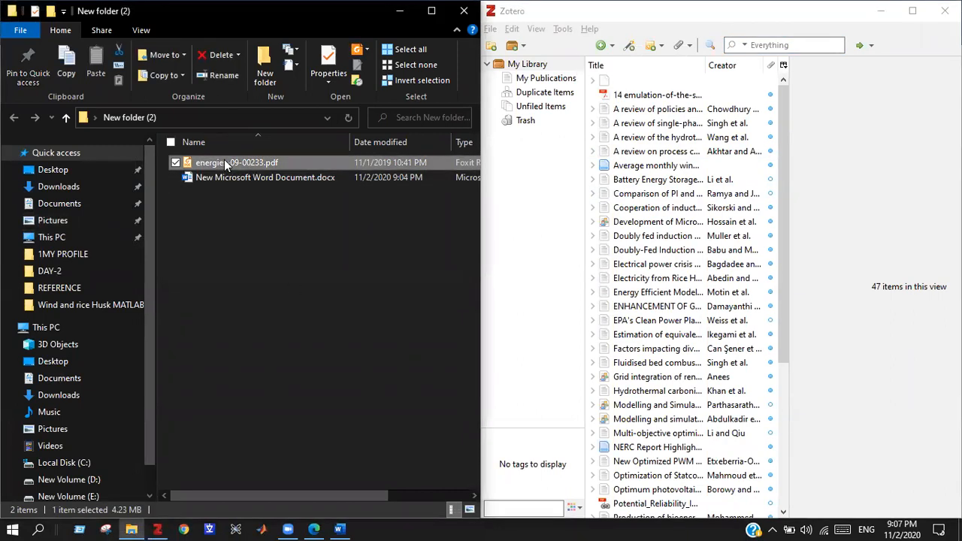
drag(237, 162, 688, 250)
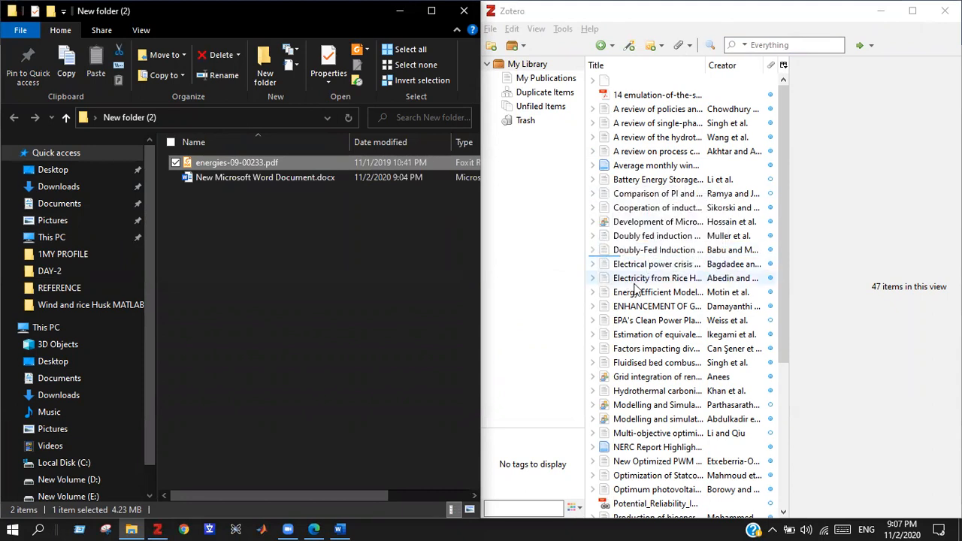
click(654, 291)
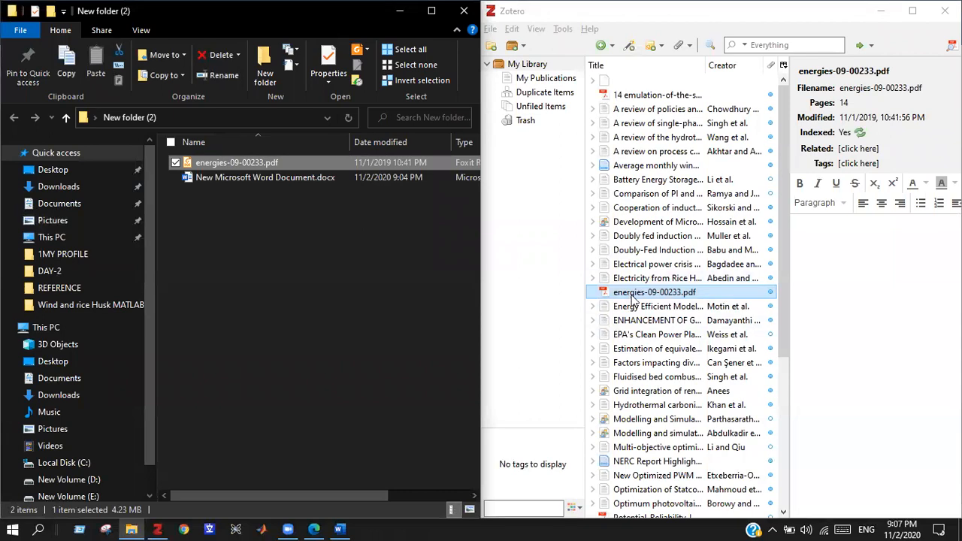
click(655, 348)
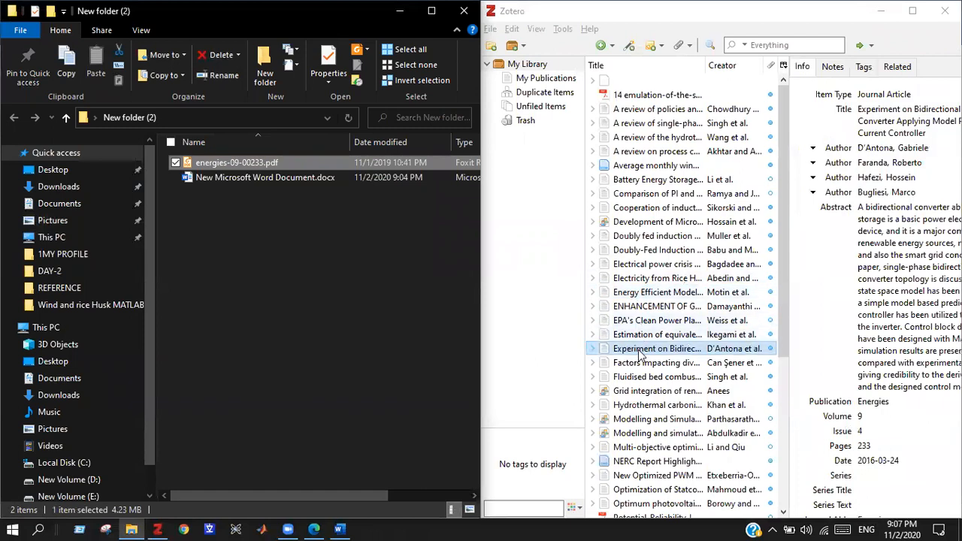
mouse_move(639, 352)
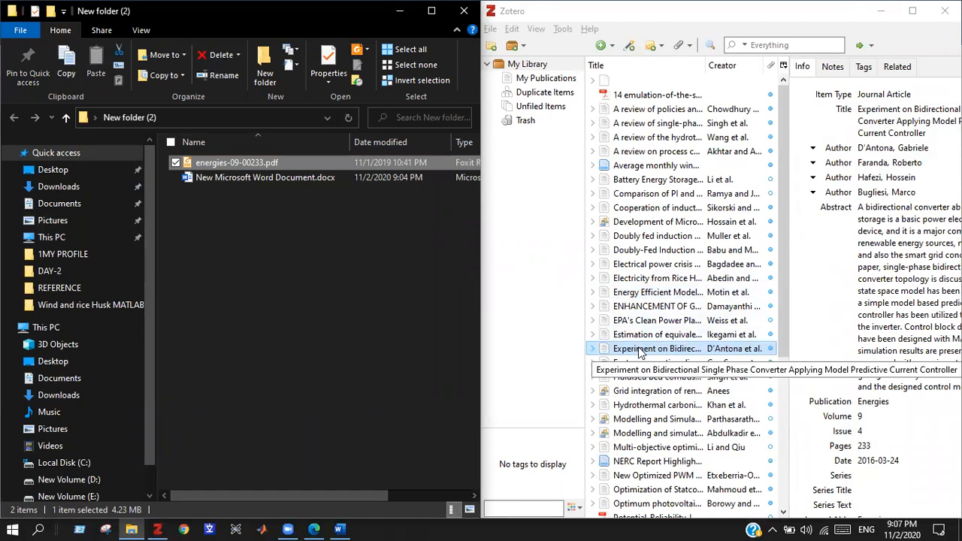
- Choose Create Bibliography from Item for the D'Antona et al. article via its context menu
right_click(640, 349)
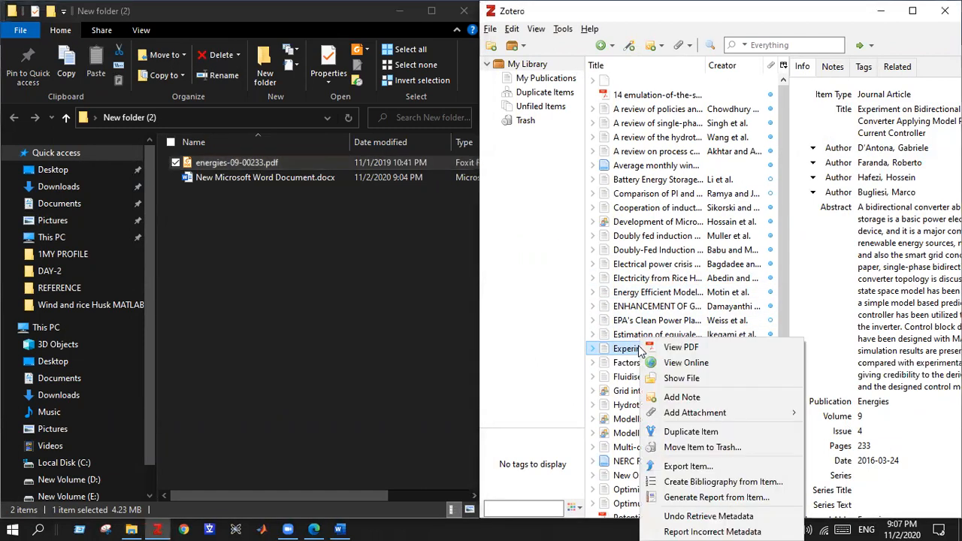
mouse_move(721, 481)
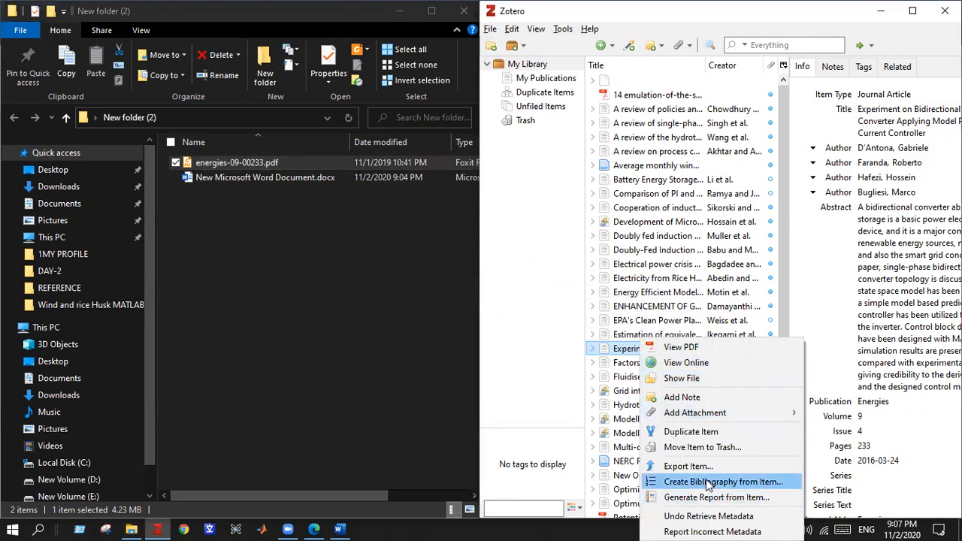
click(718, 480)
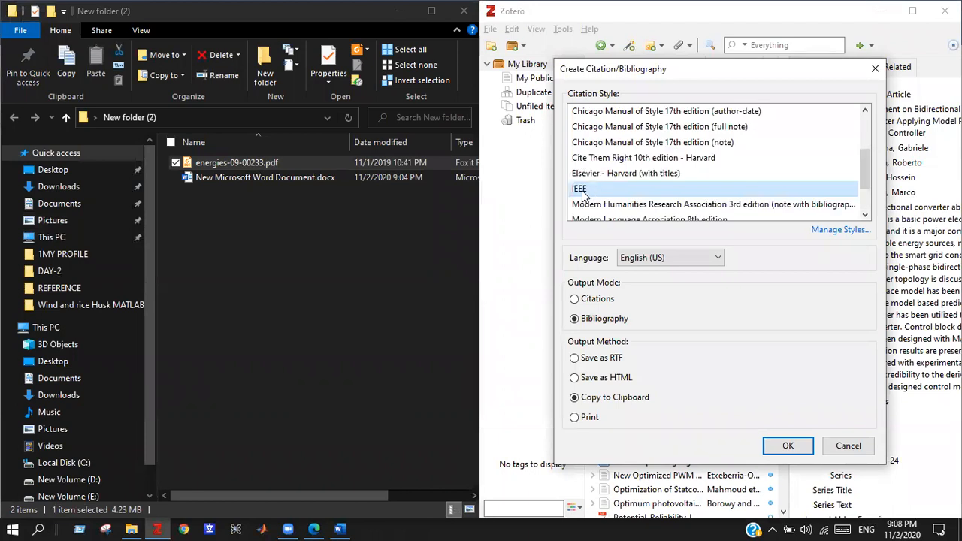
mouse_move(625, 204)
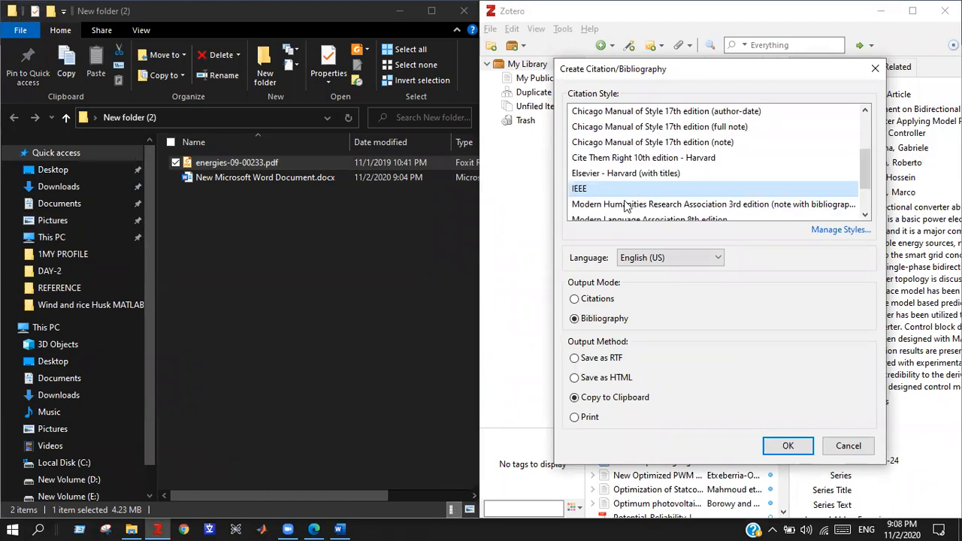